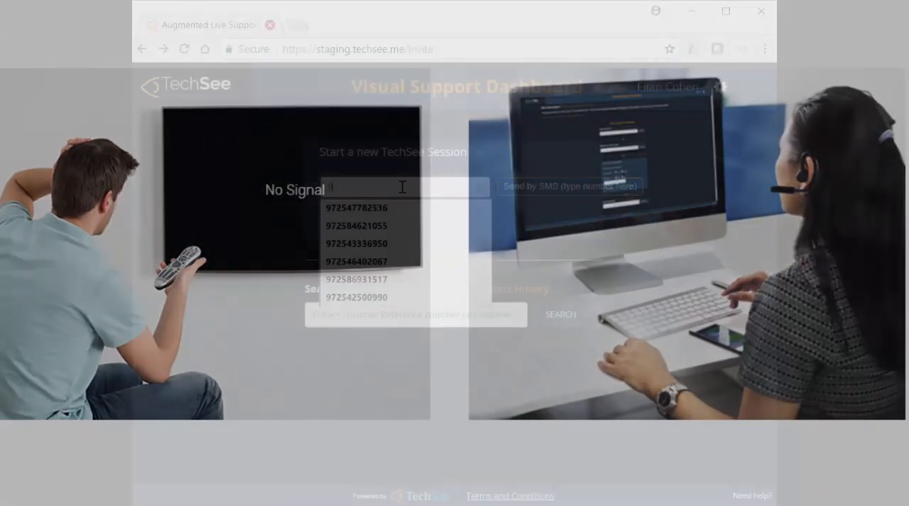
- Send a session invitation to the customer's saved phone number to start live video
left_click(357, 207)
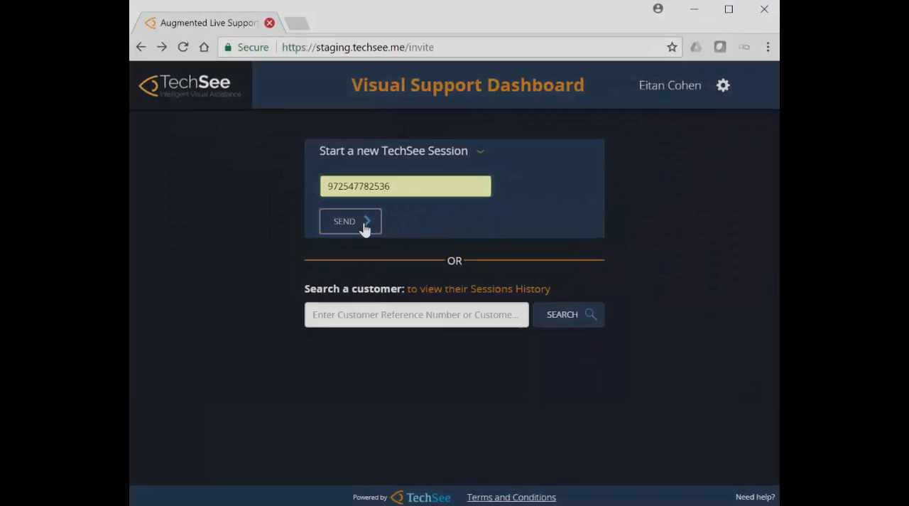
left_click(350, 222)
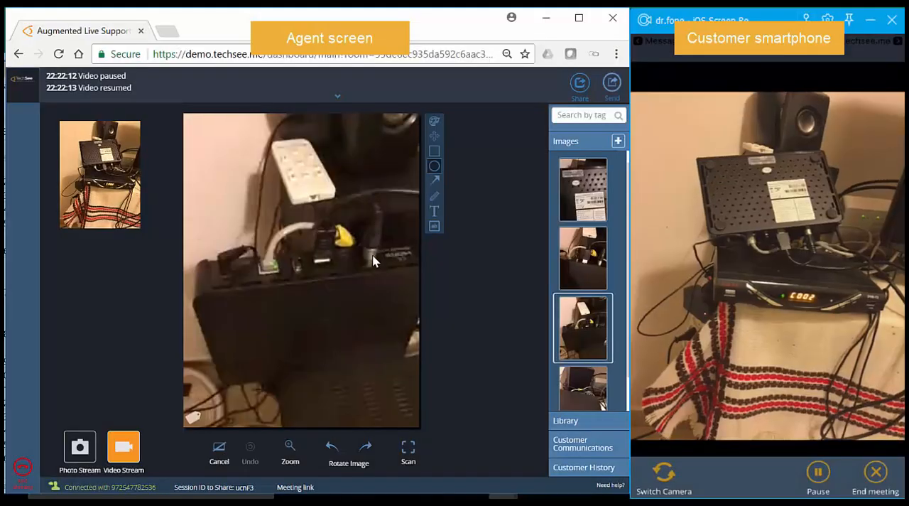
- Circle the yellow cable port on the router photo and bring up the broadband library
left_click(435, 226)
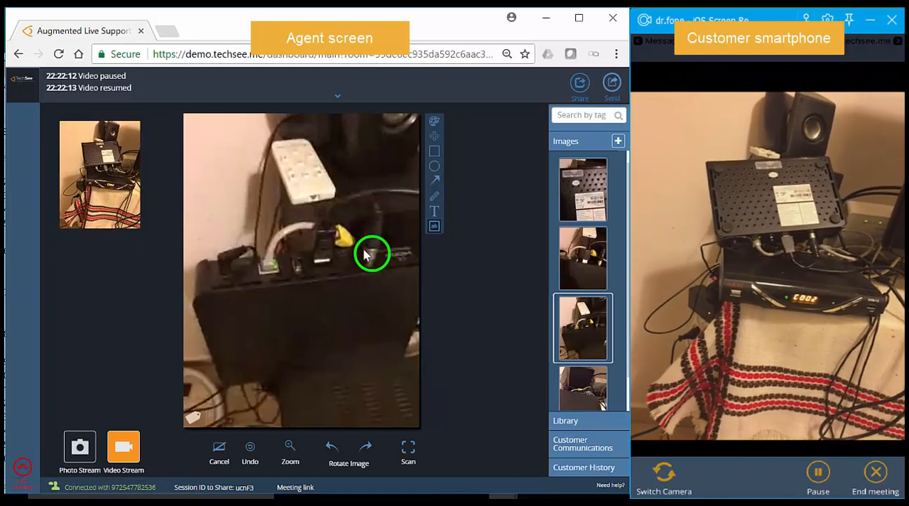
left_click(610, 84)
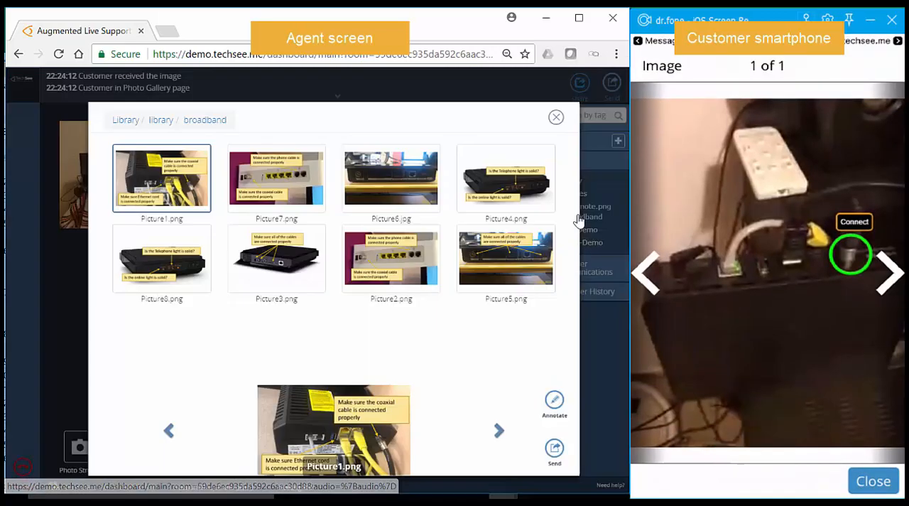
- Return from the library to the live video of the white Triple C router
left_click(553, 447)
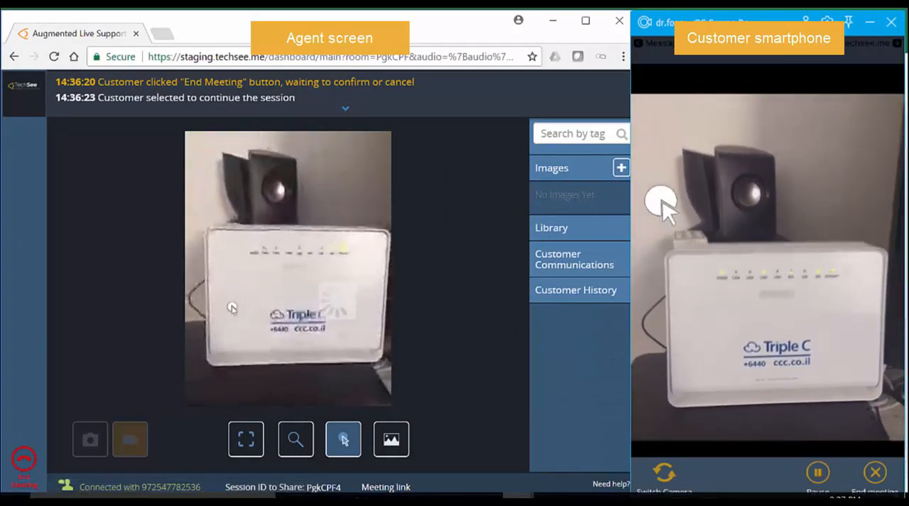
- Snapshot the router and Smart-scan it to identify a D-Link 2760U
left_click(91, 437)
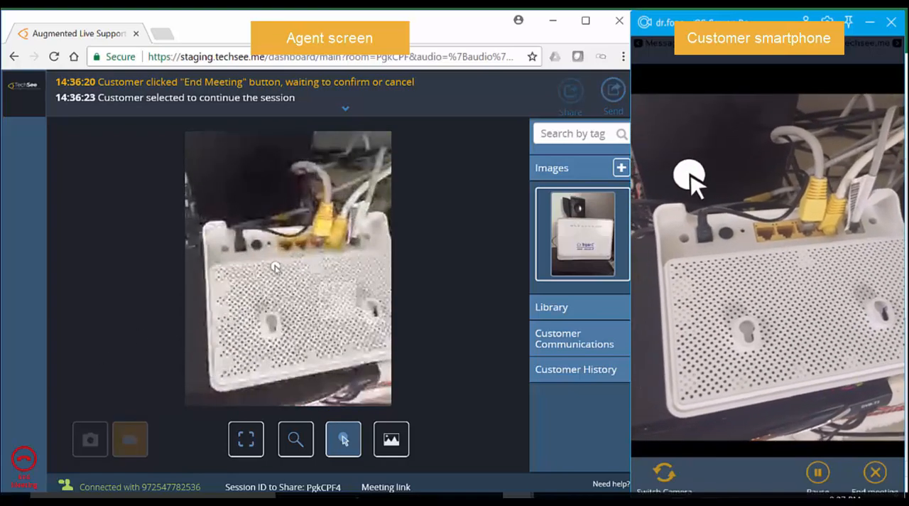
left_click(91, 437)
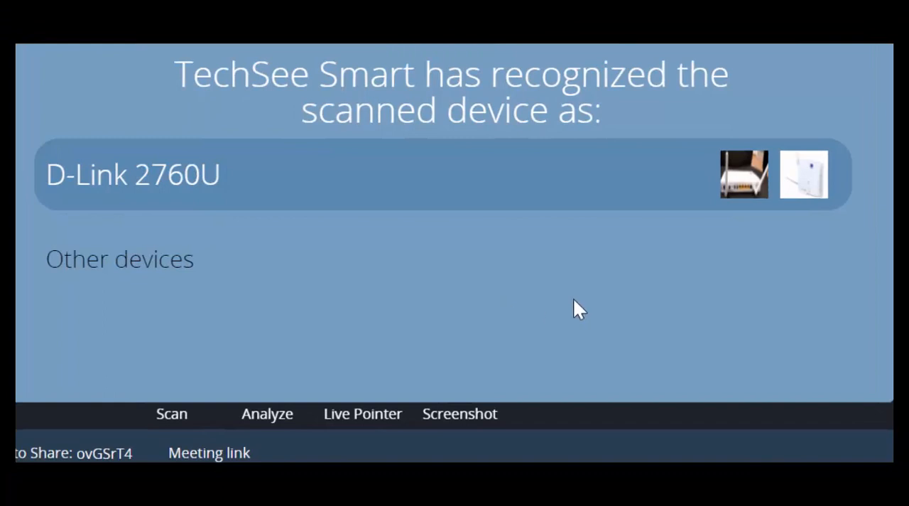
mouse_move(591, 202)
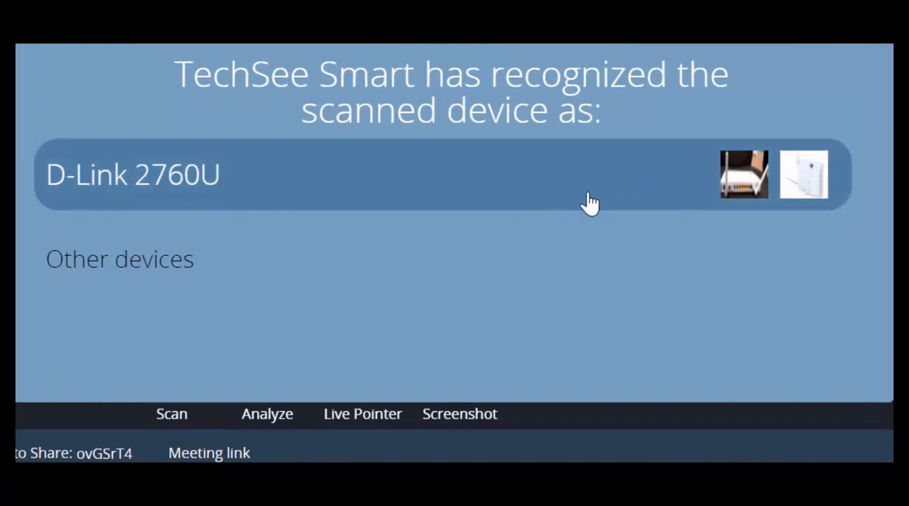
mouse_move(154, 187)
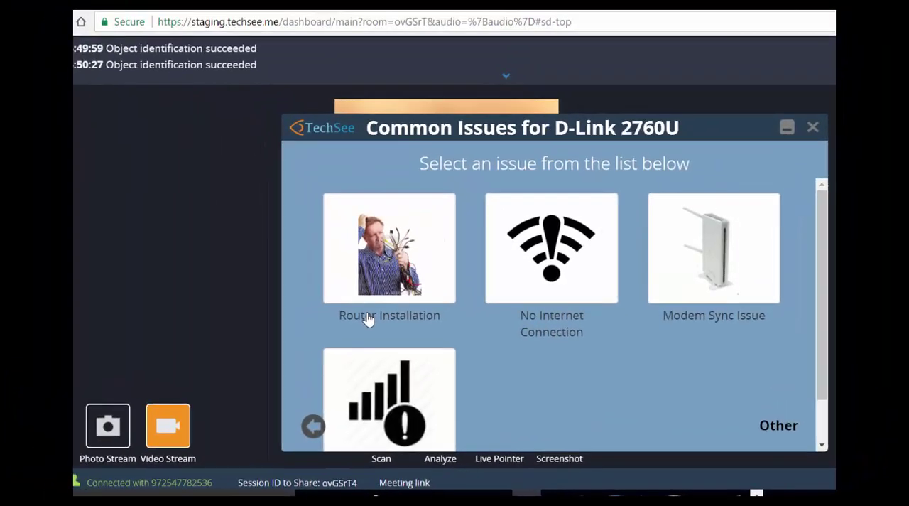
mouse_move(551, 247)
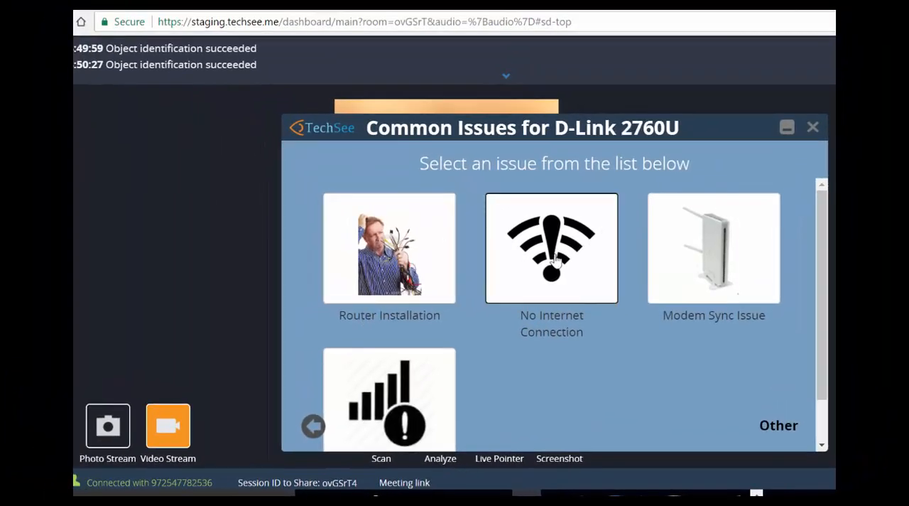
- Choose No Internet Connection and send the Reset The Router solution image
left_click(551, 247)
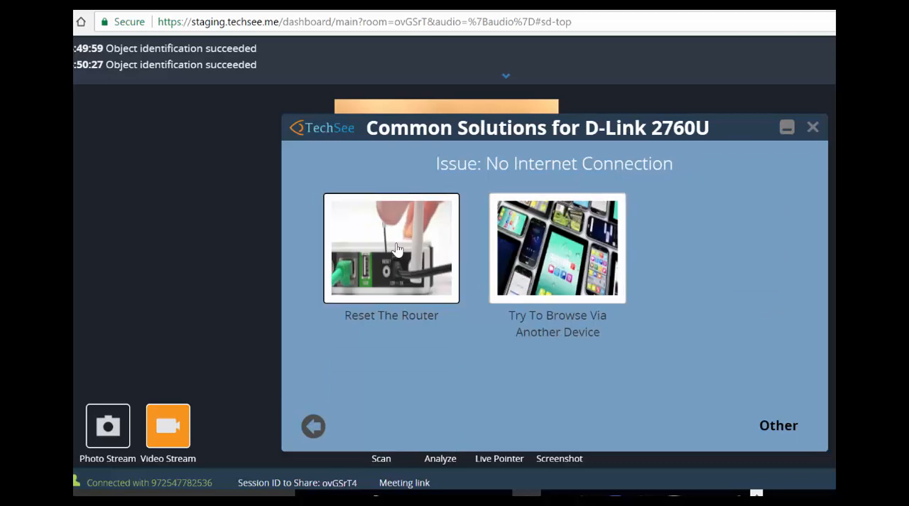
left_click(392, 247)
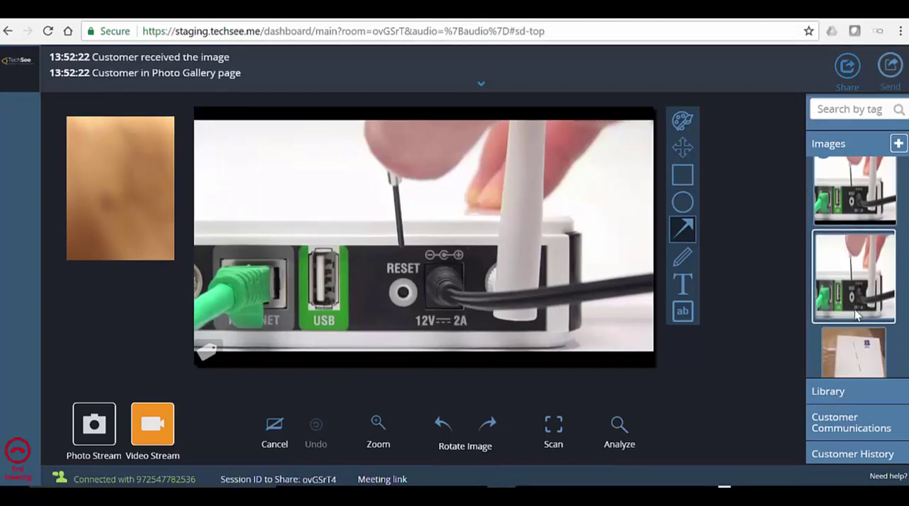
- Open the captured router photo and start tagging it with suggestions like No-Internet
scroll("down", 3)
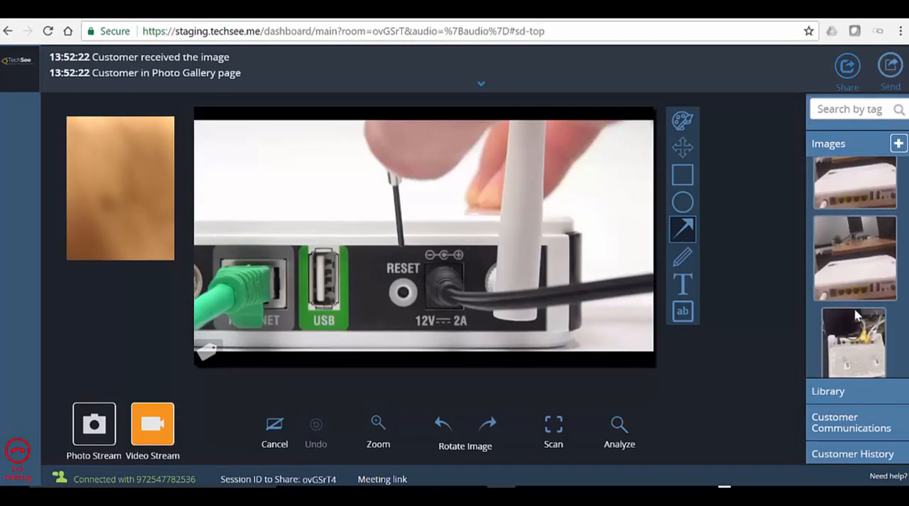
left_click(852, 340)
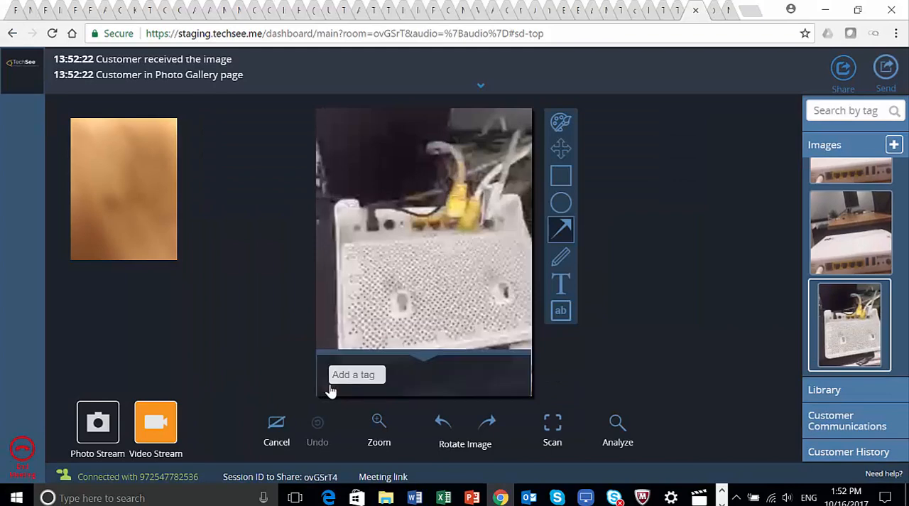
left_click(355, 375)
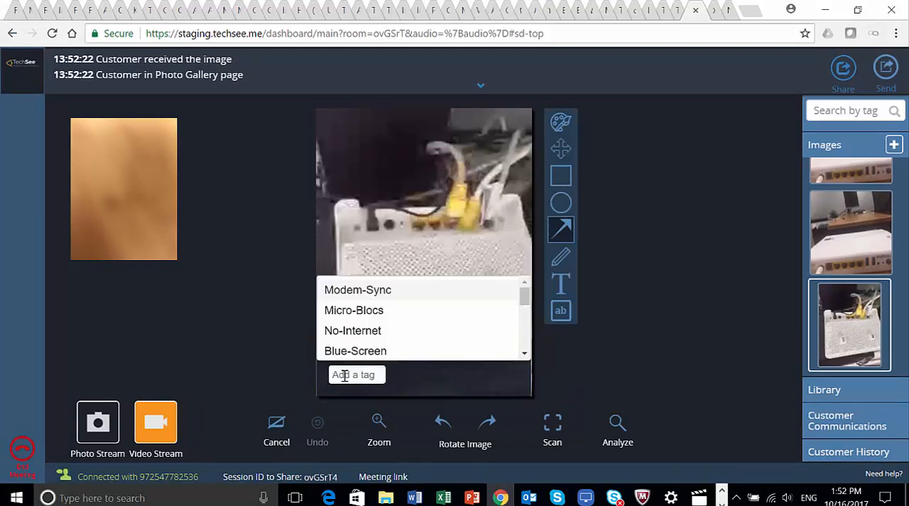